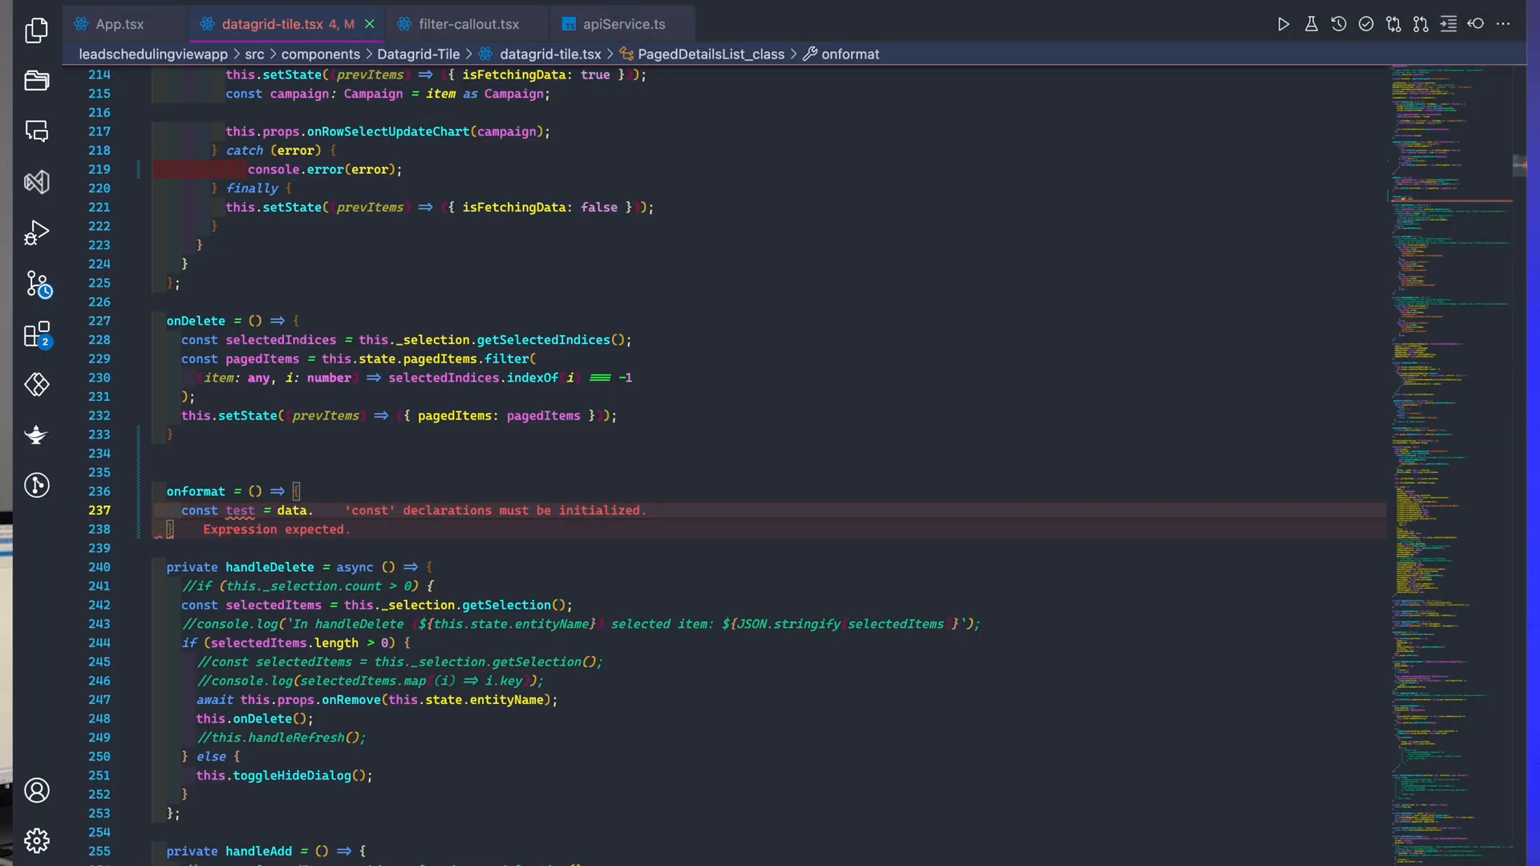
- Complete the const test line so it reads data.Format();
type(".Format")
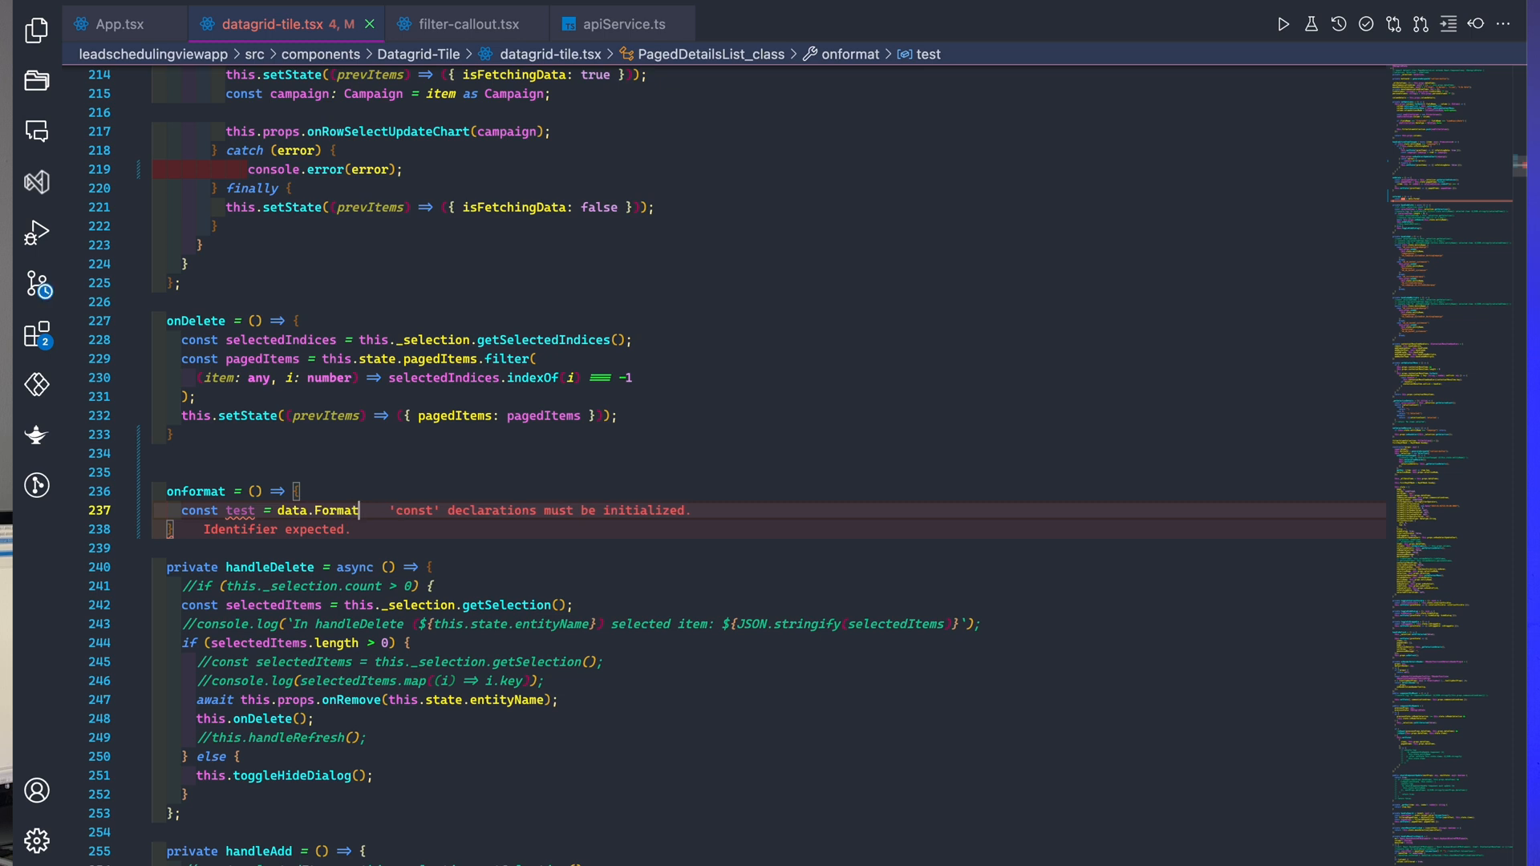
type("();")
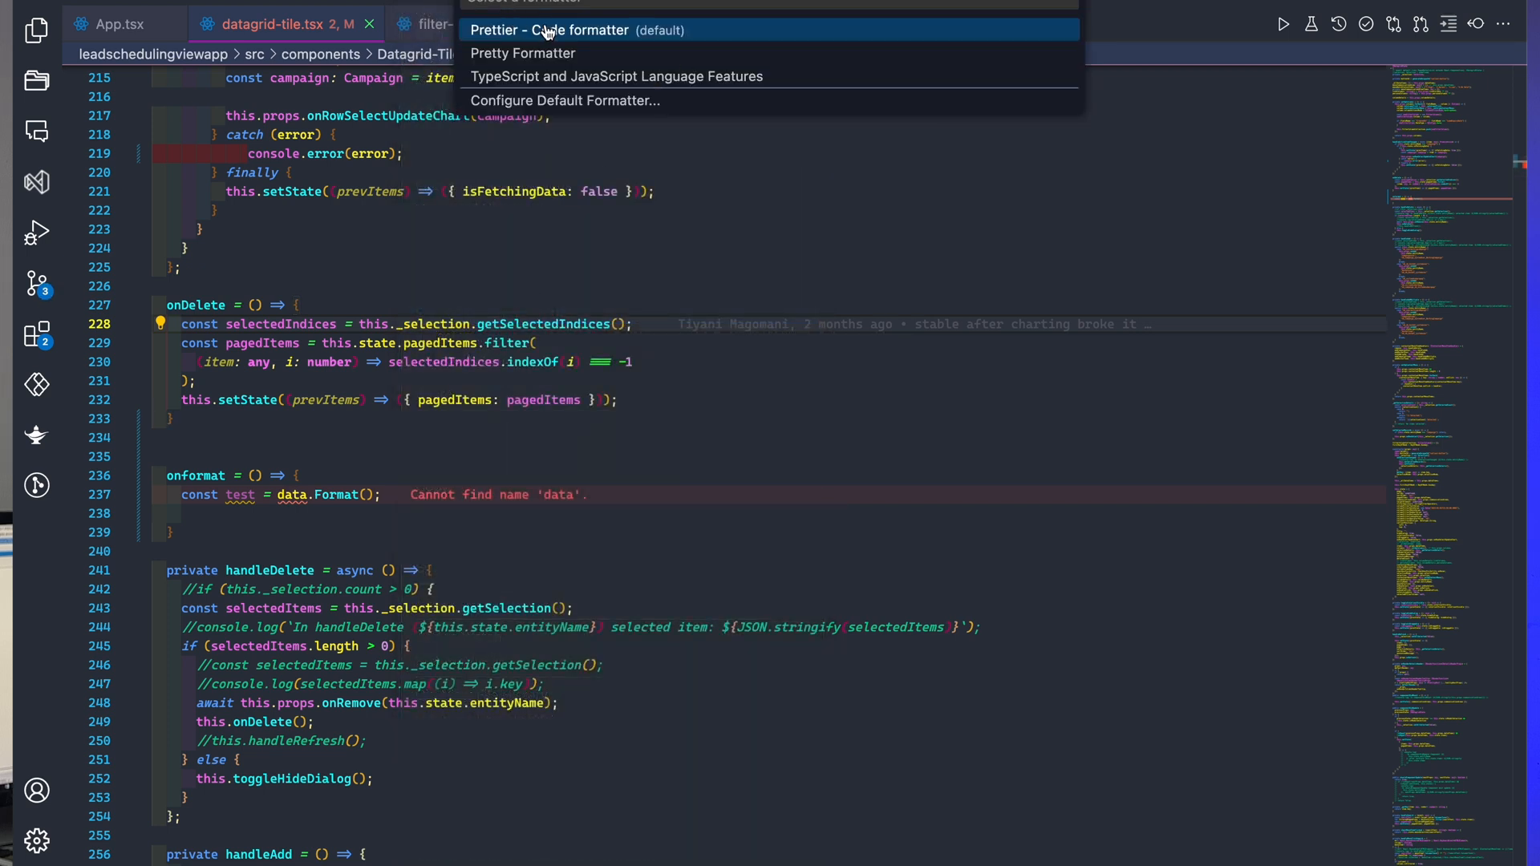
- Format datagrid-tile.tsx using Prettier - Code formatter as the chosen formatter
left_click(549, 31)
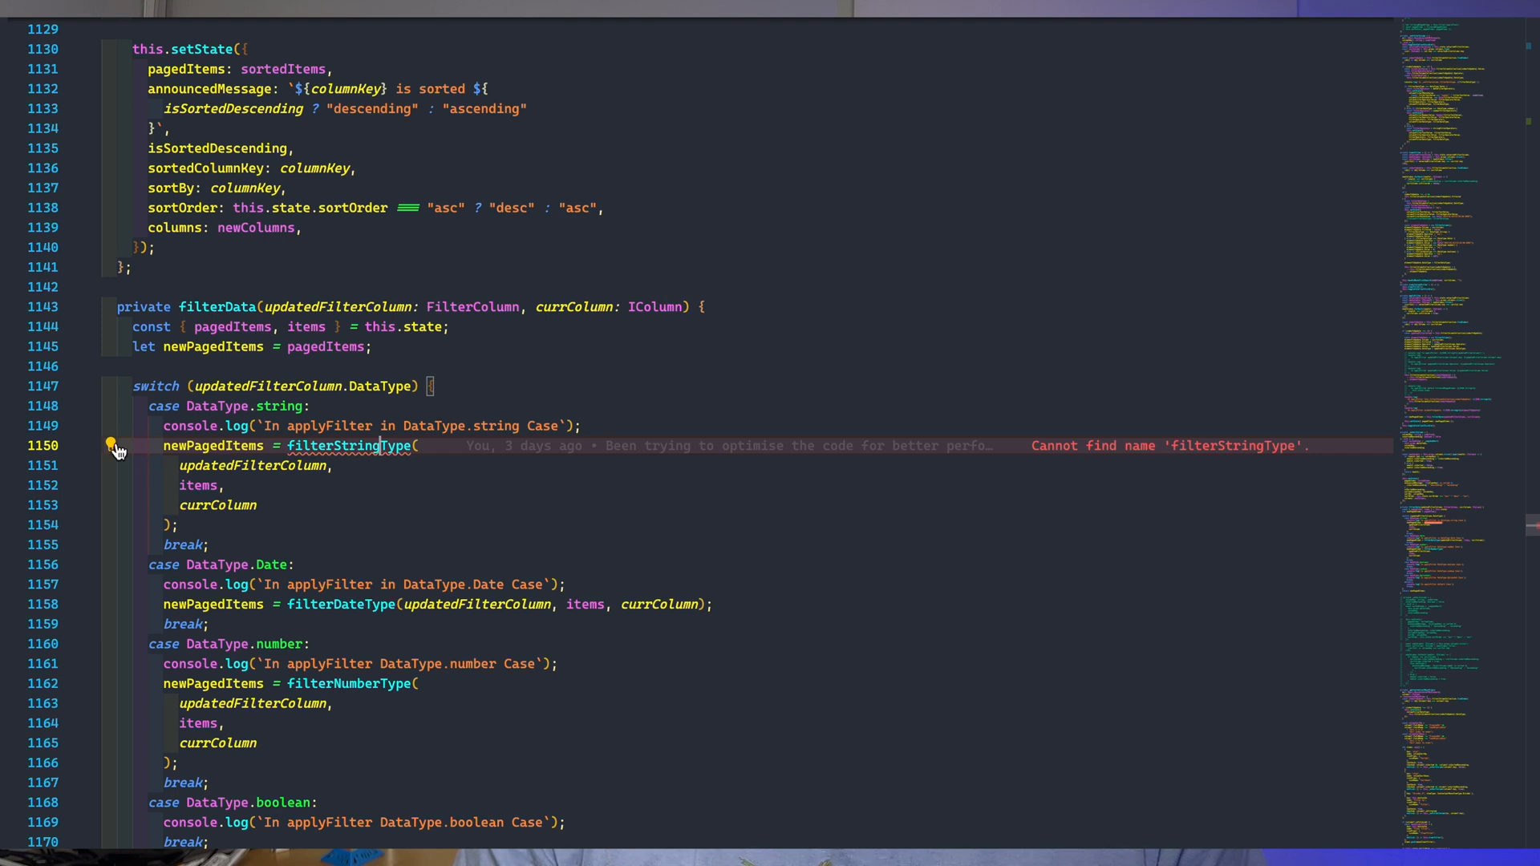
- Apply the Auto Importer quick fix on line 1150 to import filterStringType
left_click(111, 445)
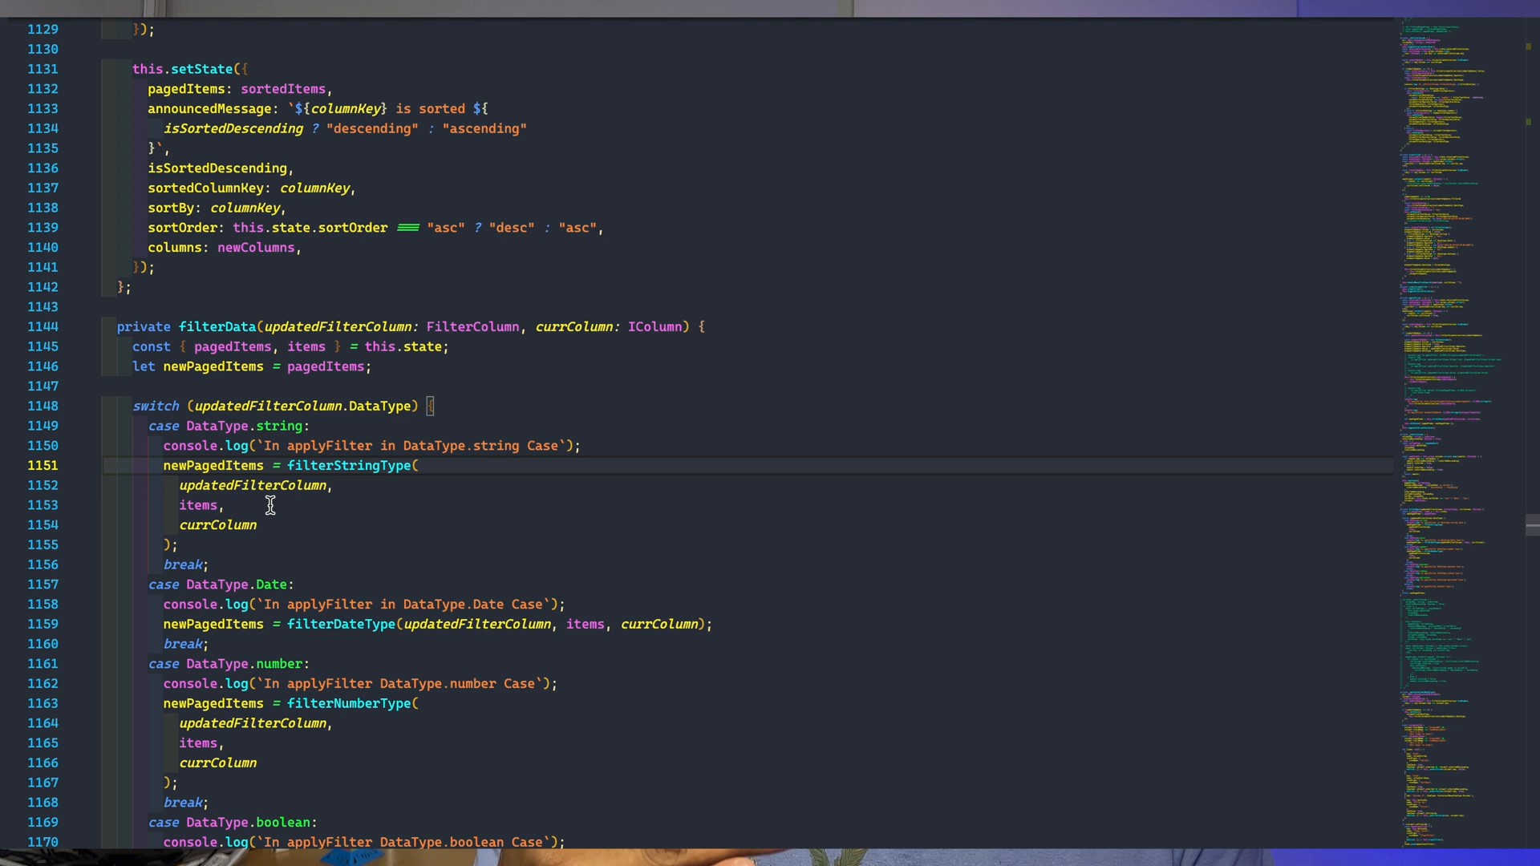
scroll("up", 3)
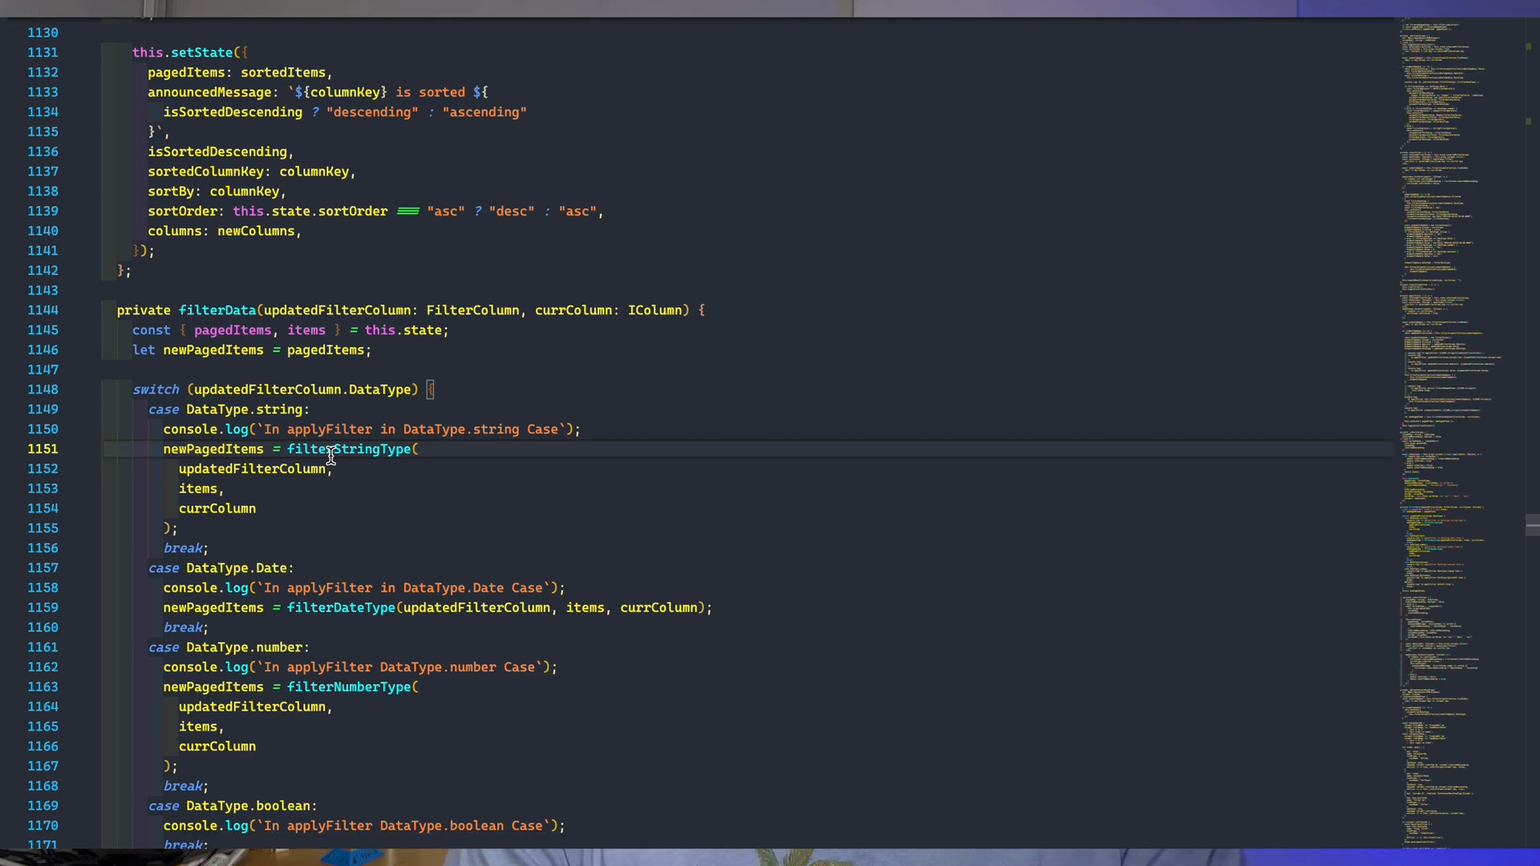